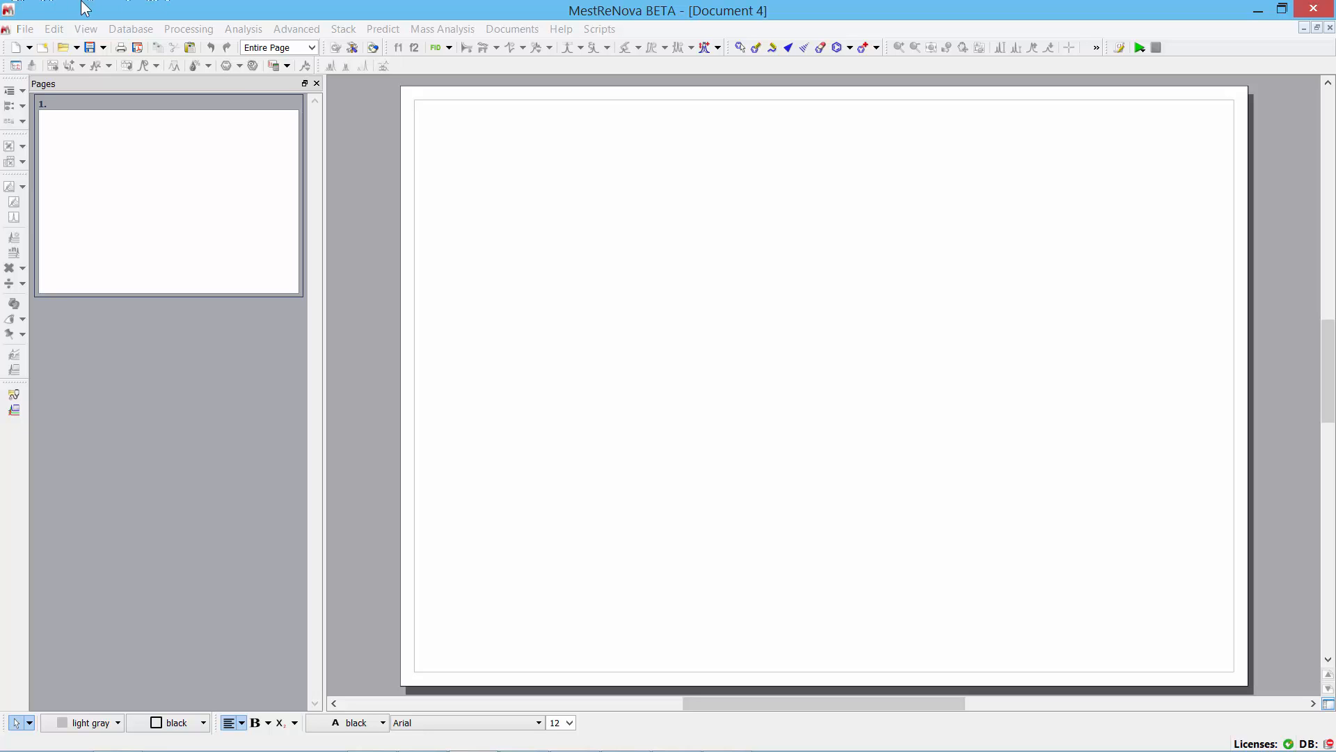
Launch the Reaction Monitoring Listener from the Advanced menu.
{"action": "left_click", "coordinate": [296, 28]}
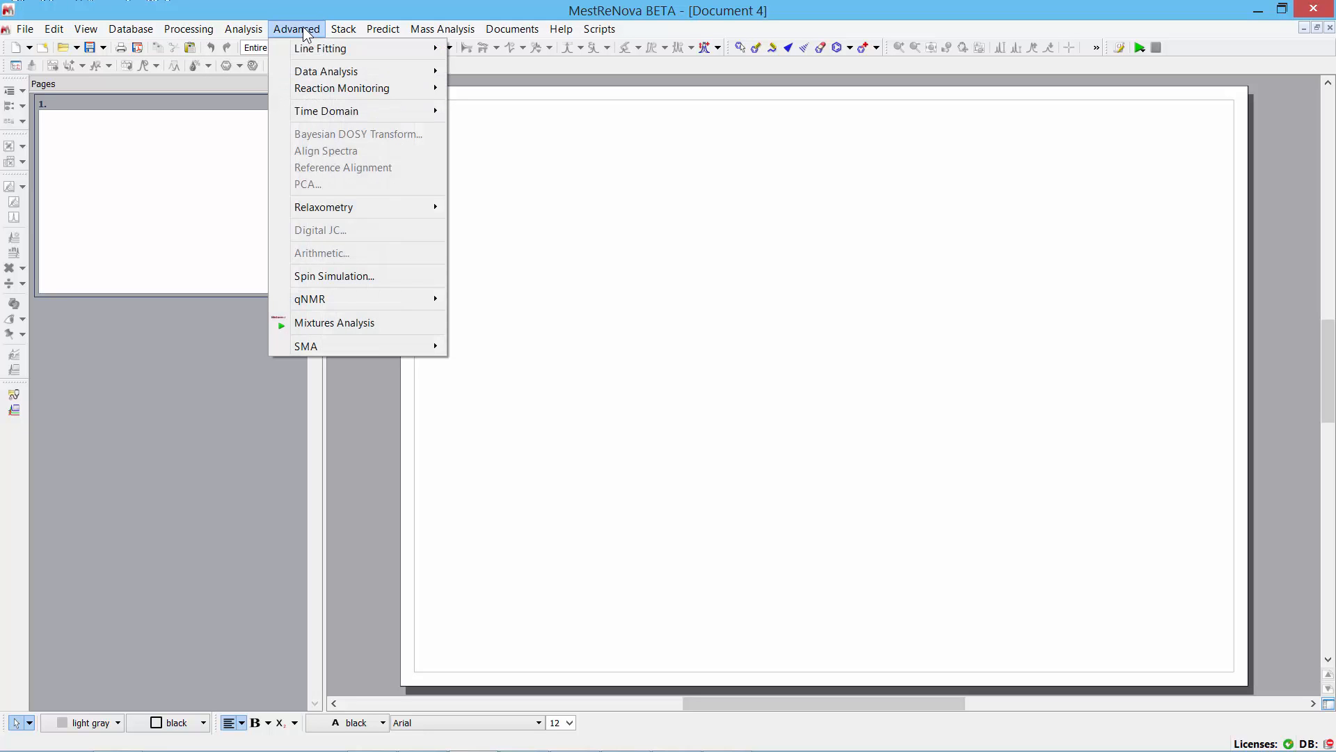
{"action": "mouse_move", "coordinate": [342, 88]}
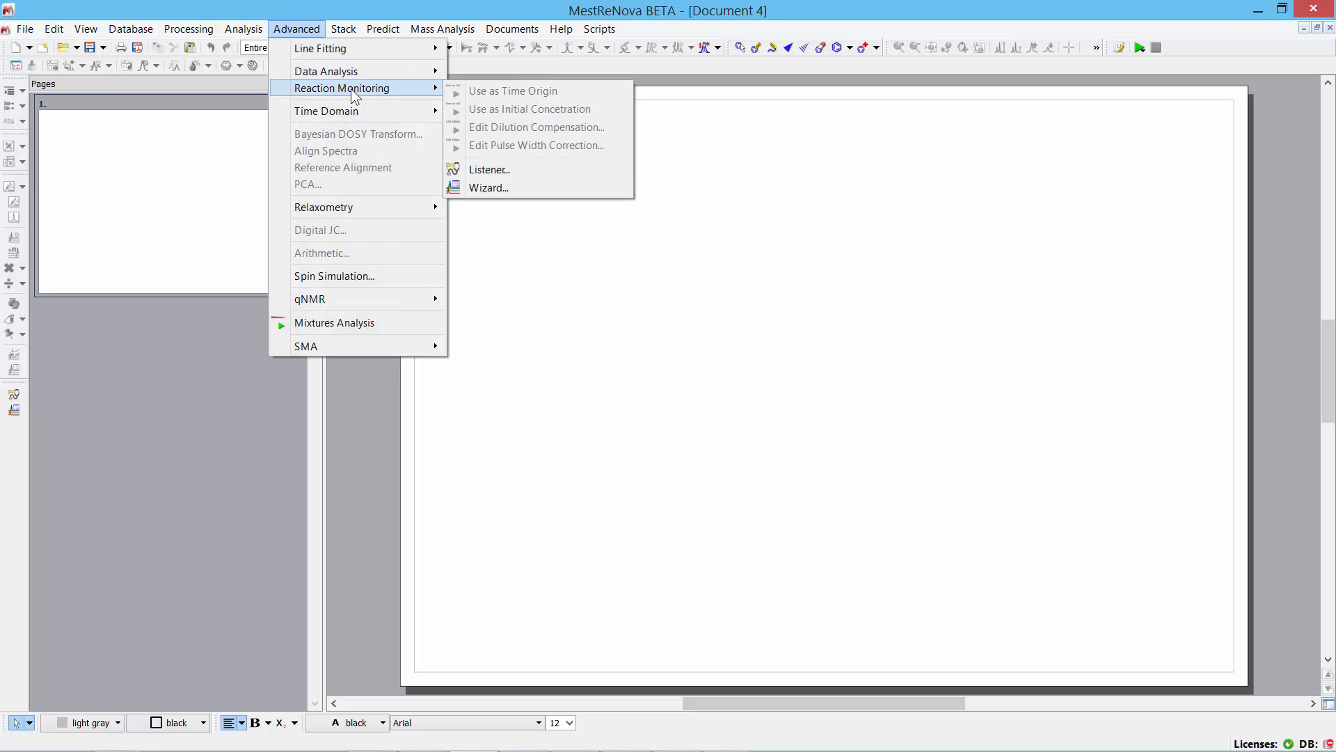
{"action": "left_click", "coordinate": [488, 168]}
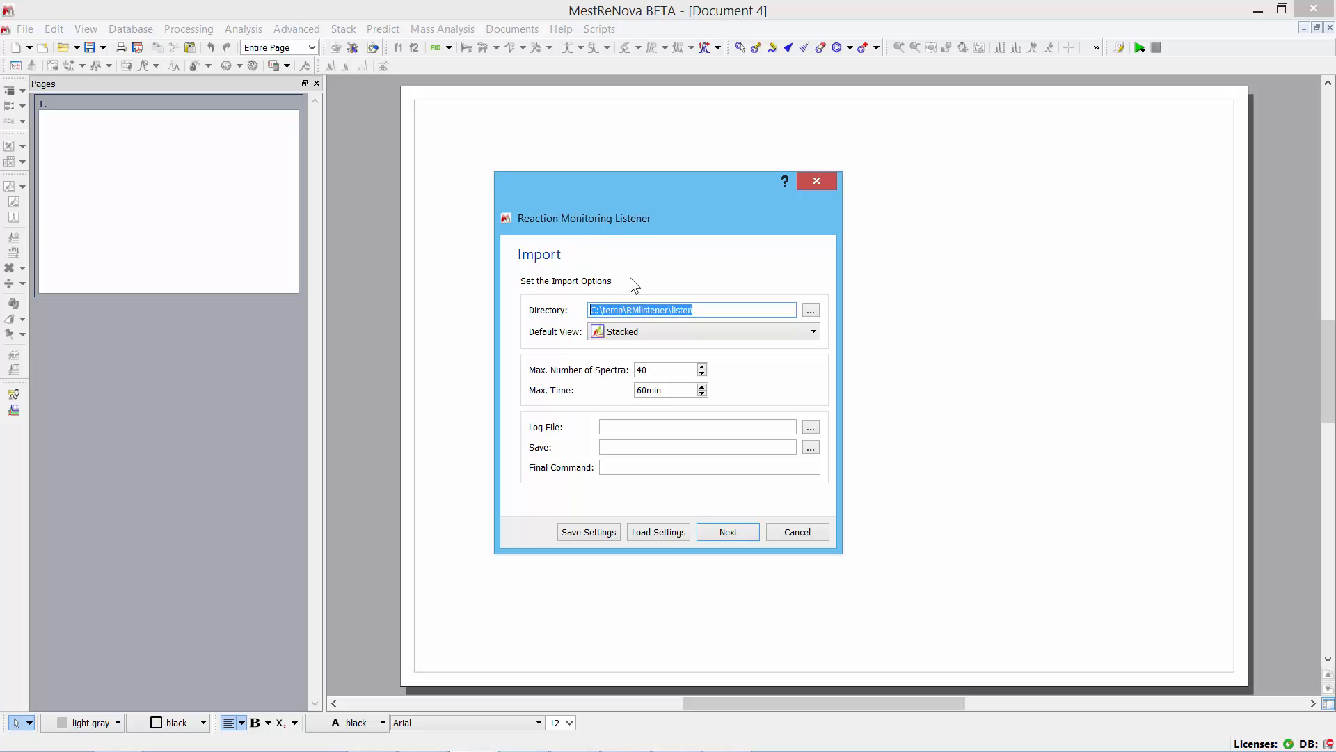
{"action": "mouse_move", "coordinate": [637, 277]}
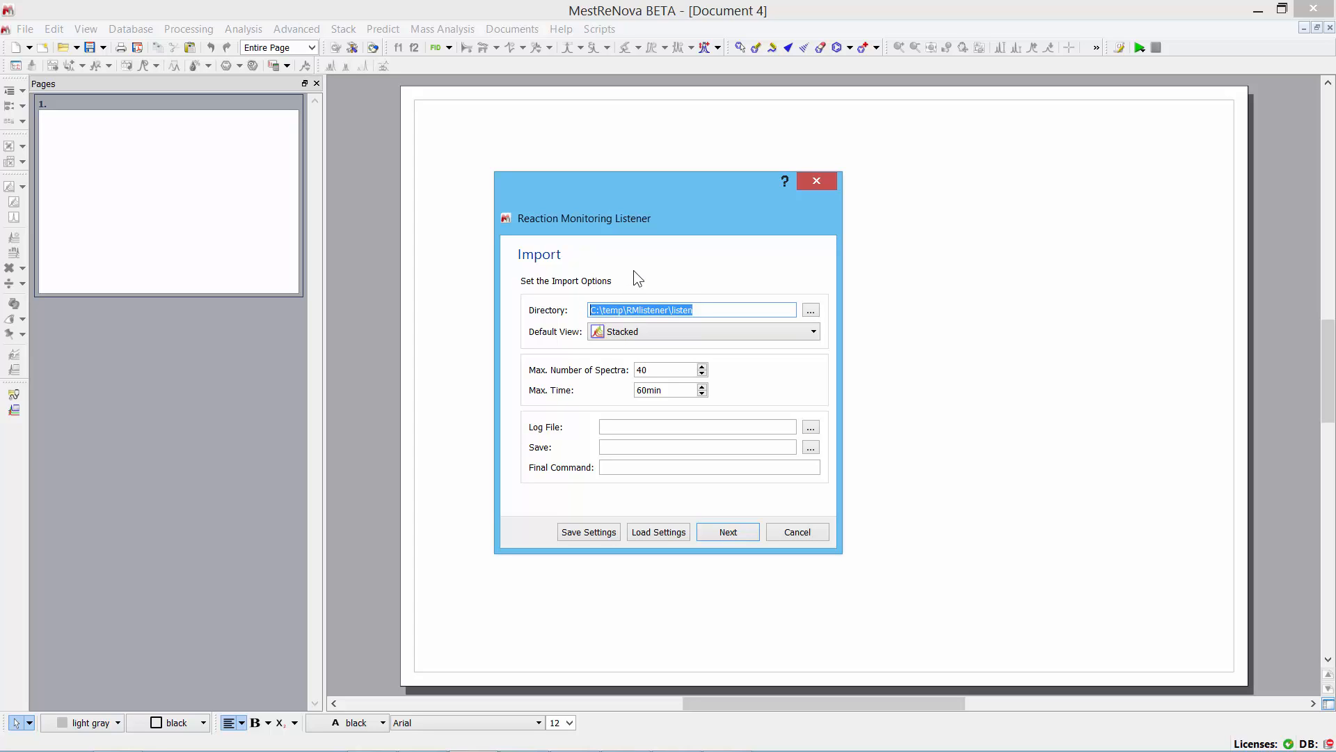
{"action": "mouse_move", "coordinate": [673, 285]}
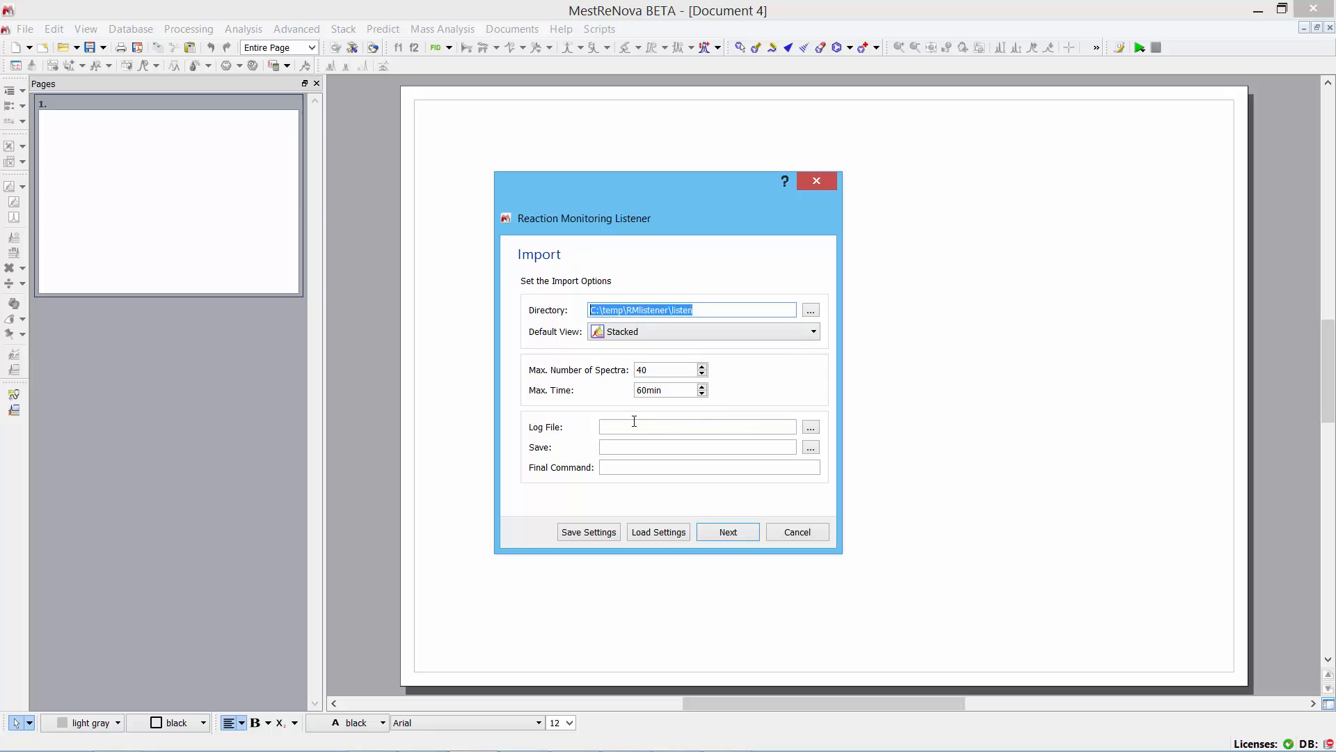
{"action": "mouse_move", "coordinate": [736, 524]}
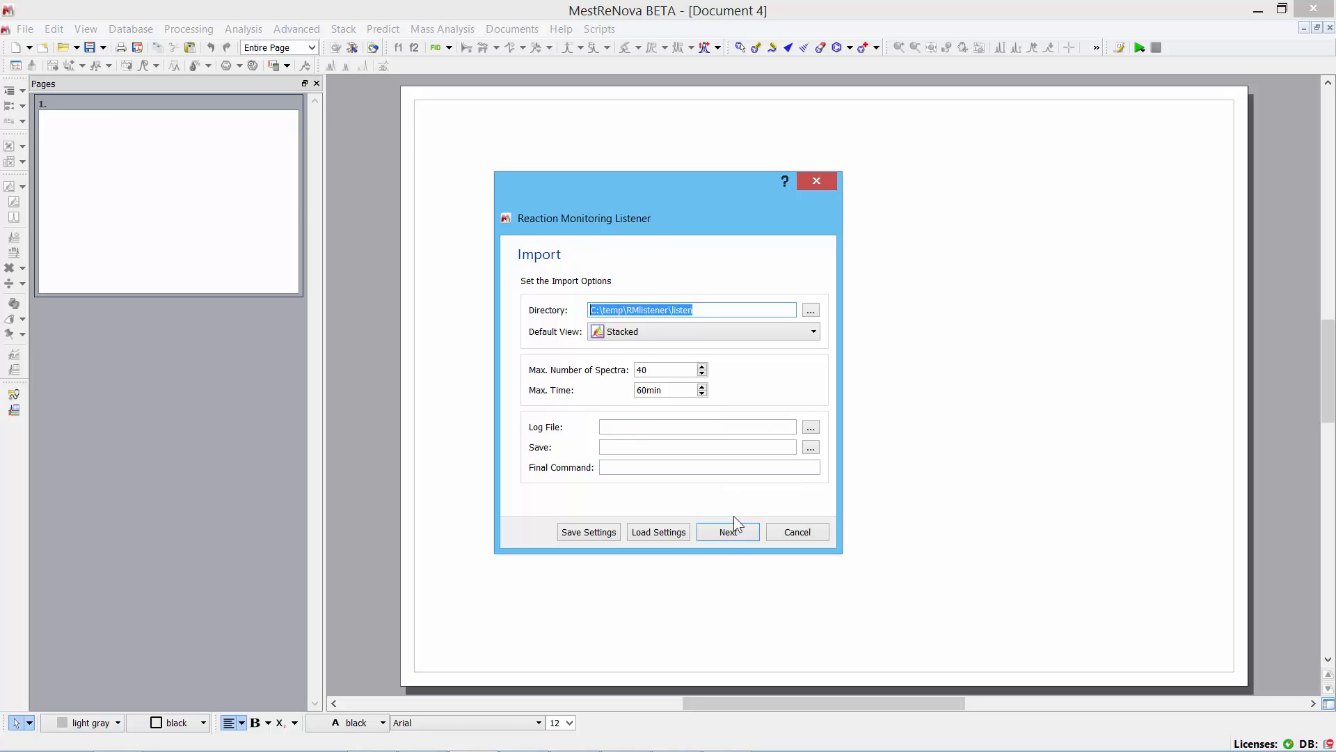
Accept the import settings (Stacked view, 40 spectra, 60 min) and advance to Processing.
{"action": "left_click", "coordinate": [727, 532]}
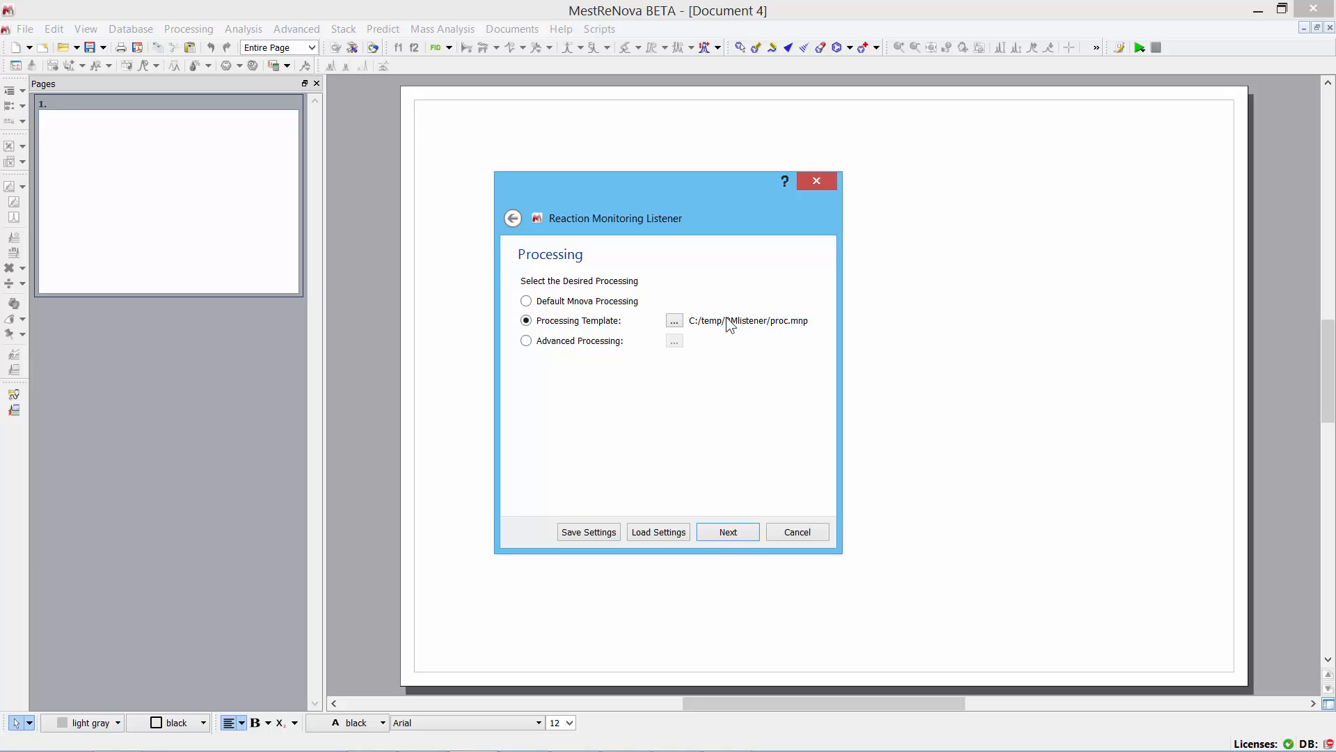
{"action": "mouse_move", "coordinate": [731, 550]}
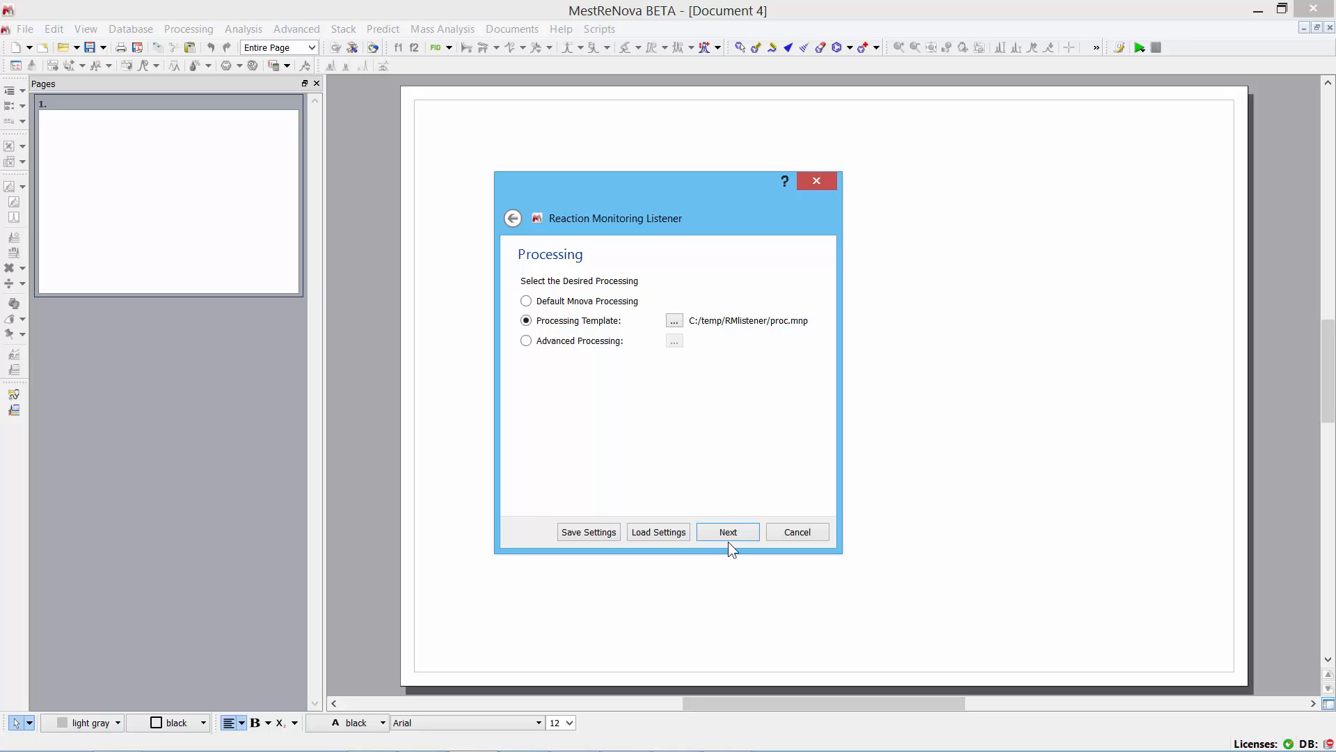
Advance from Processing to the series list showing the SM exponential fit at 10.00 mM.
{"action": "left_click", "coordinate": [727, 532]}
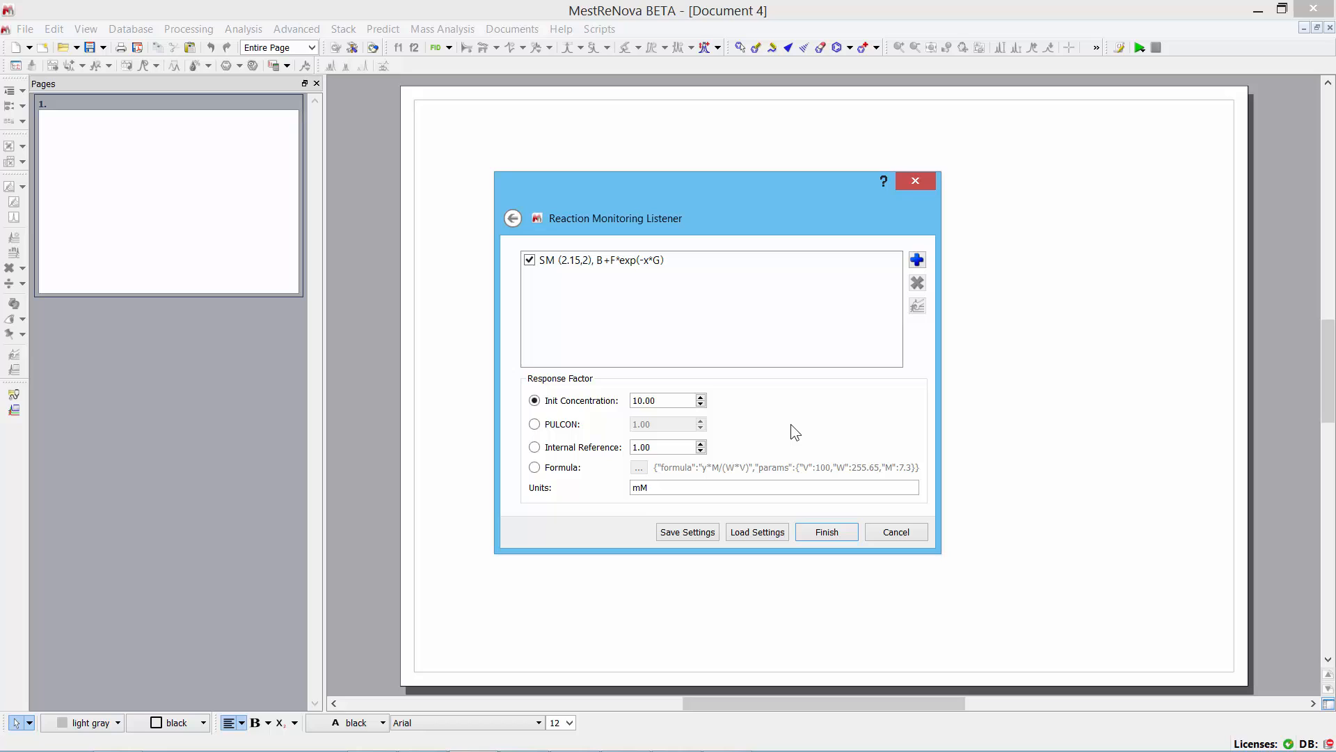
{"action": "mouse_move", "coordinate": [505, 482]}
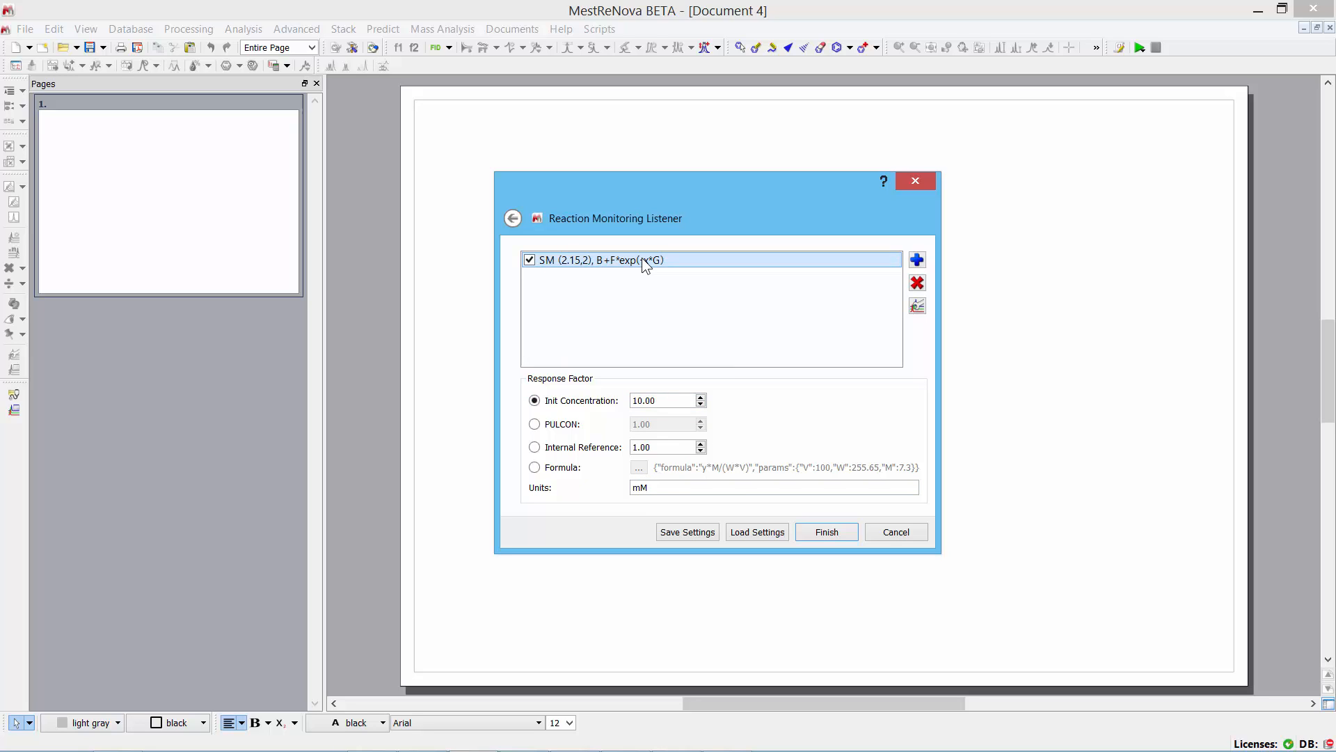
{"action": "double_click", "coordinate": [597, 259]}
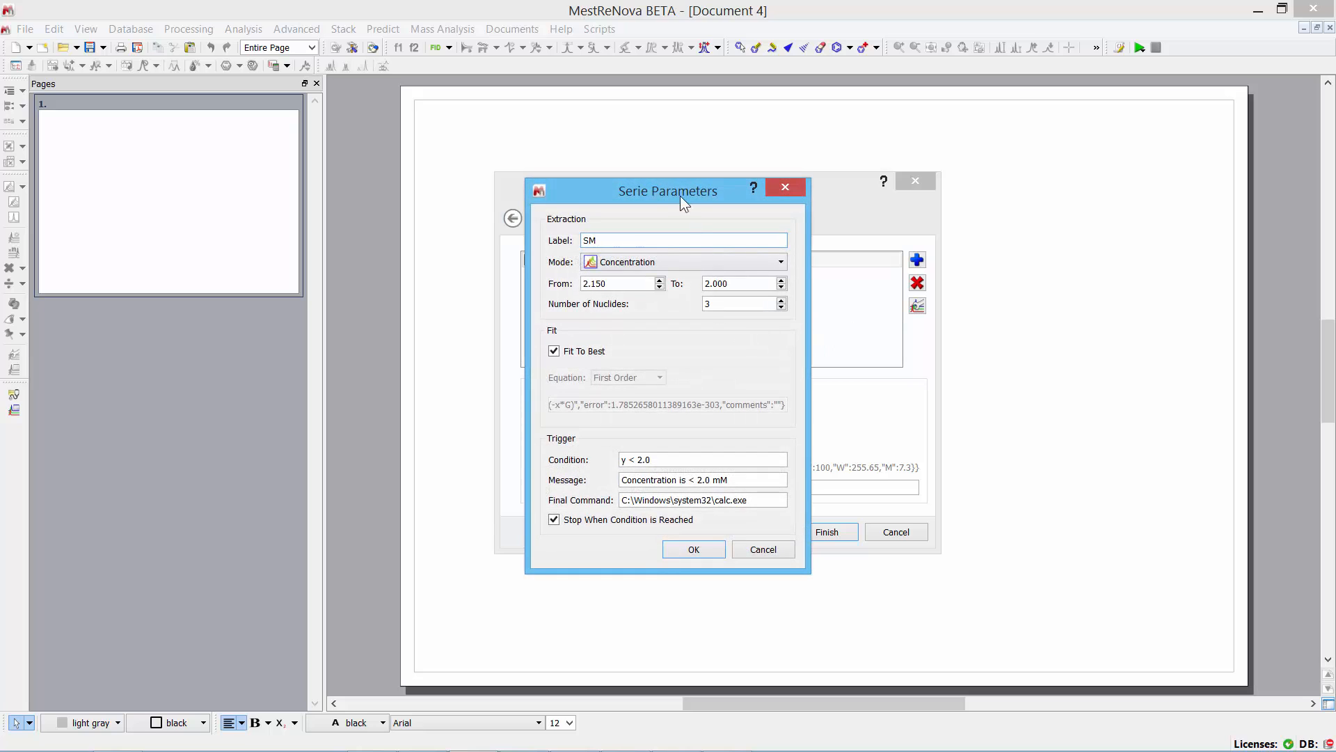
{"action": "left_click_drag", "start_coordinate": [668, 190], "coordinate": [601, 189]}
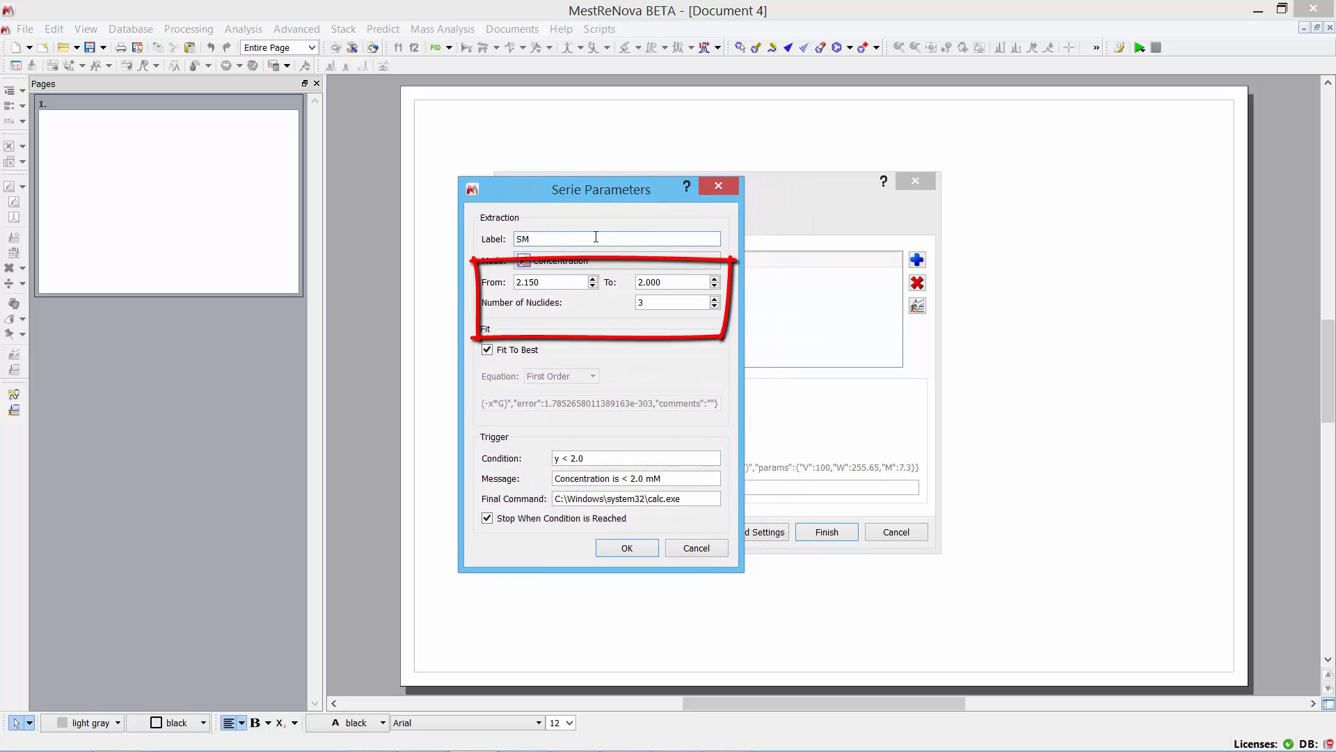
{"action": "triple_click", "coordinate": [552, 282]}
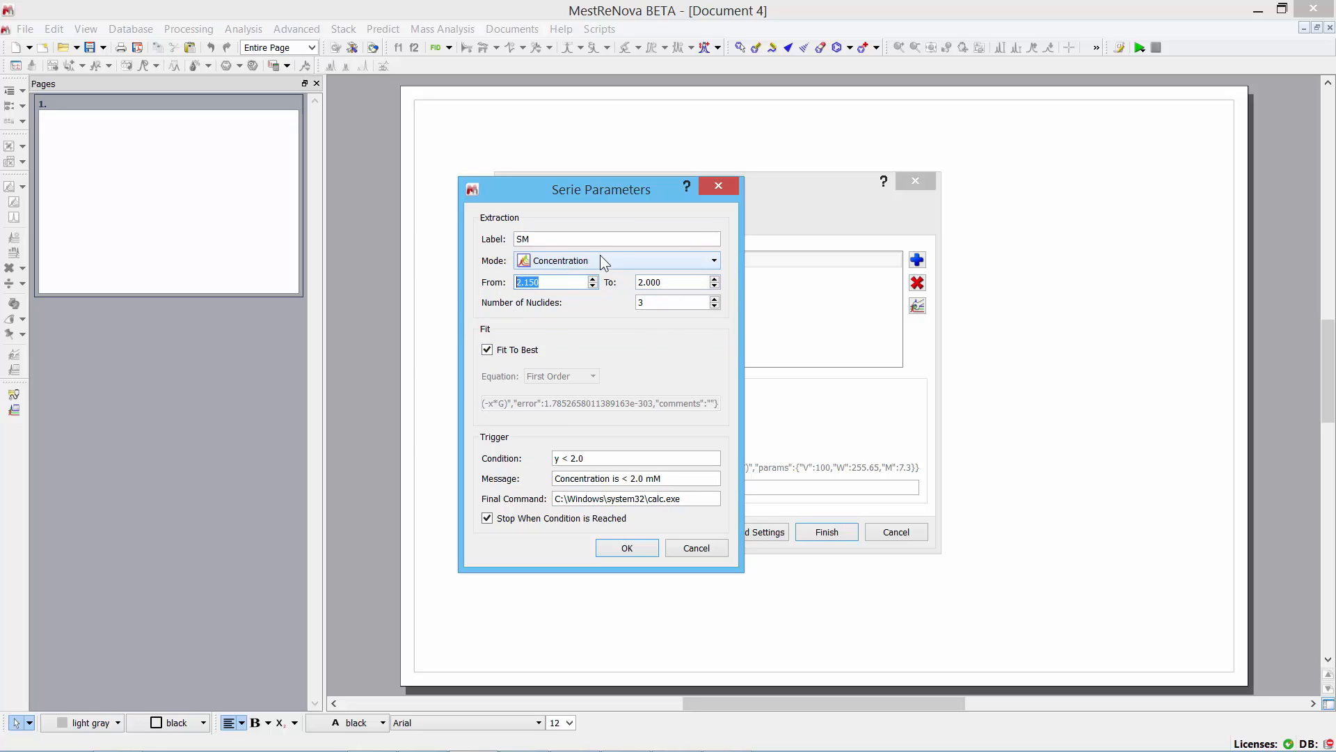
{"action": "mouse_move", "coordinate": [523, 353]}
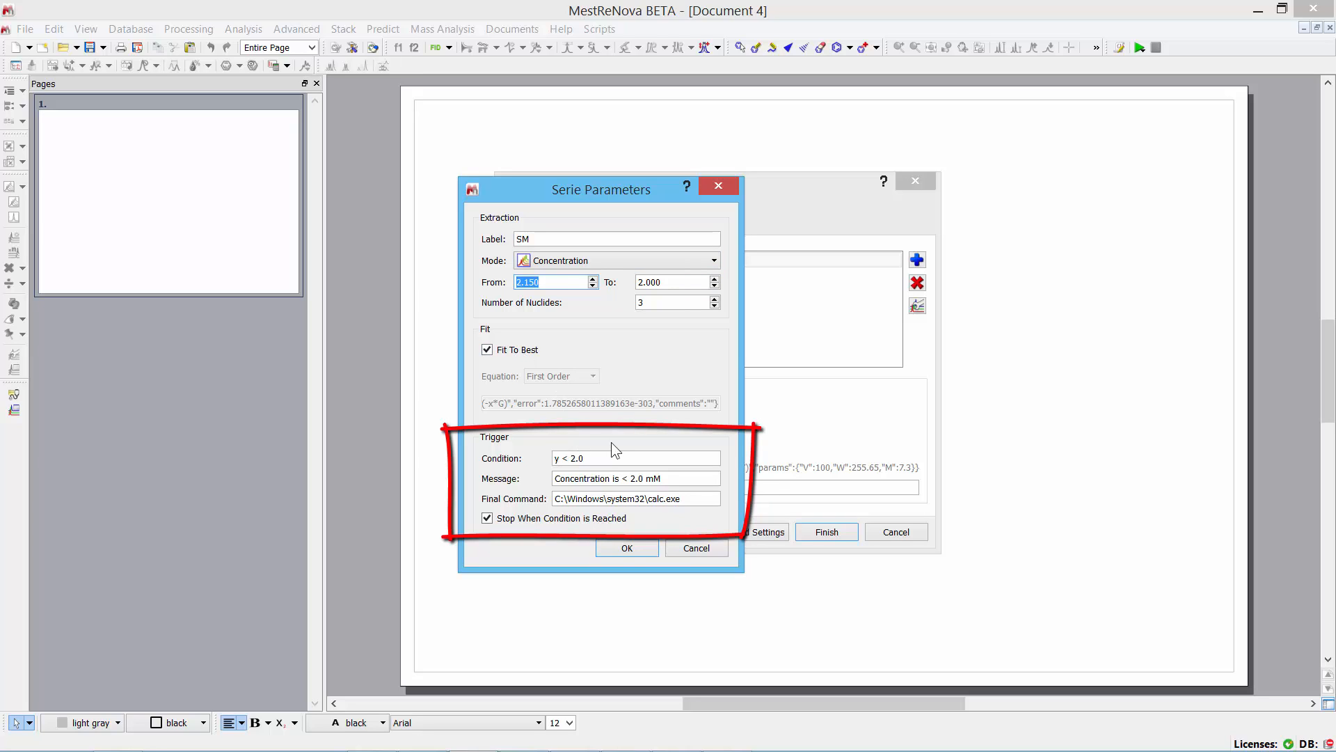
{"action": "left_click", "coordinate": [635, 457]}
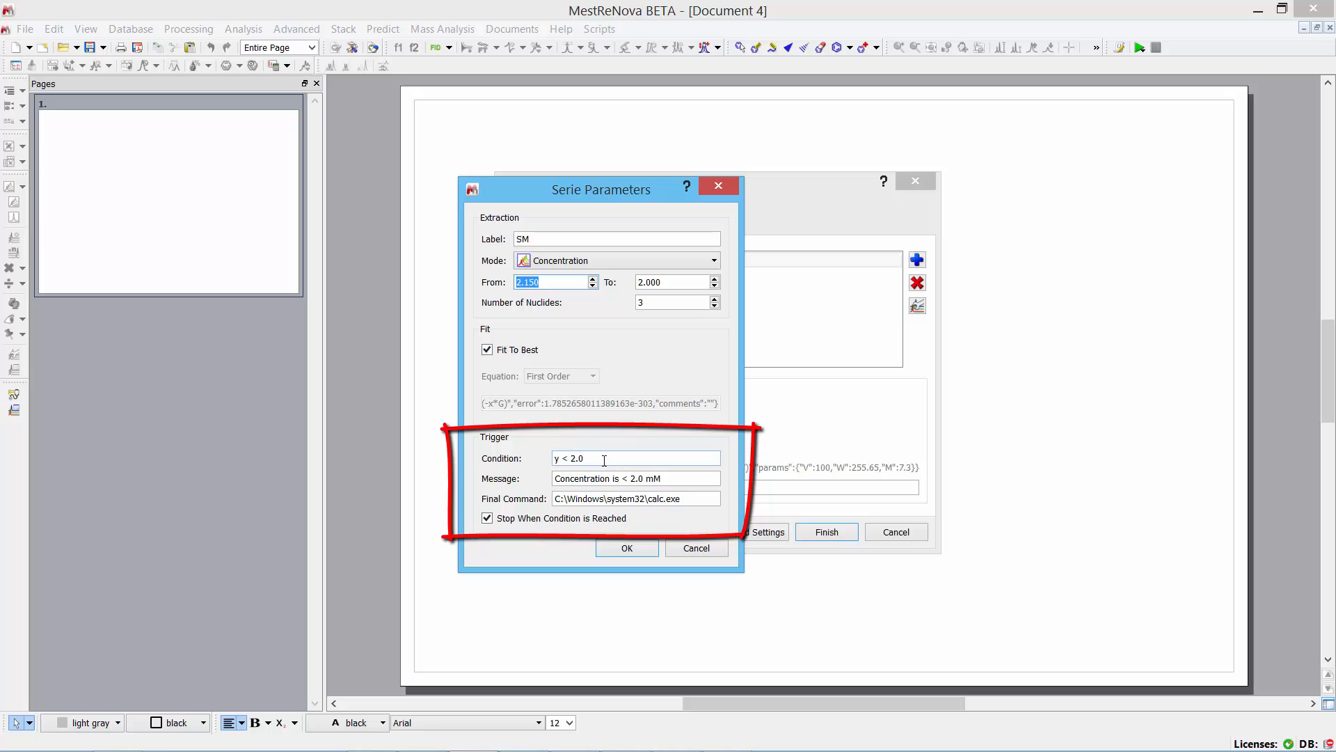
{"action": "left_click", "coordinate": [635, 458]}
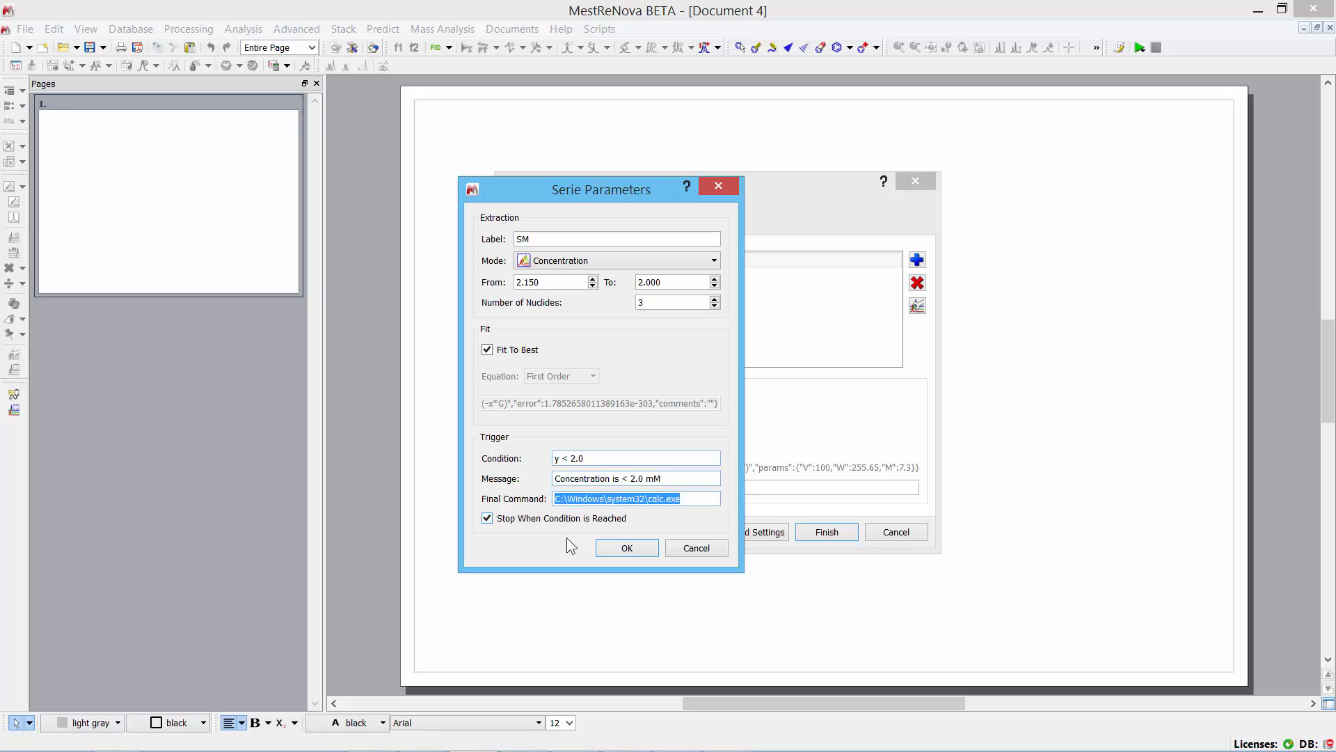
{"action": "left_click", "coordinate": [627, 547]}
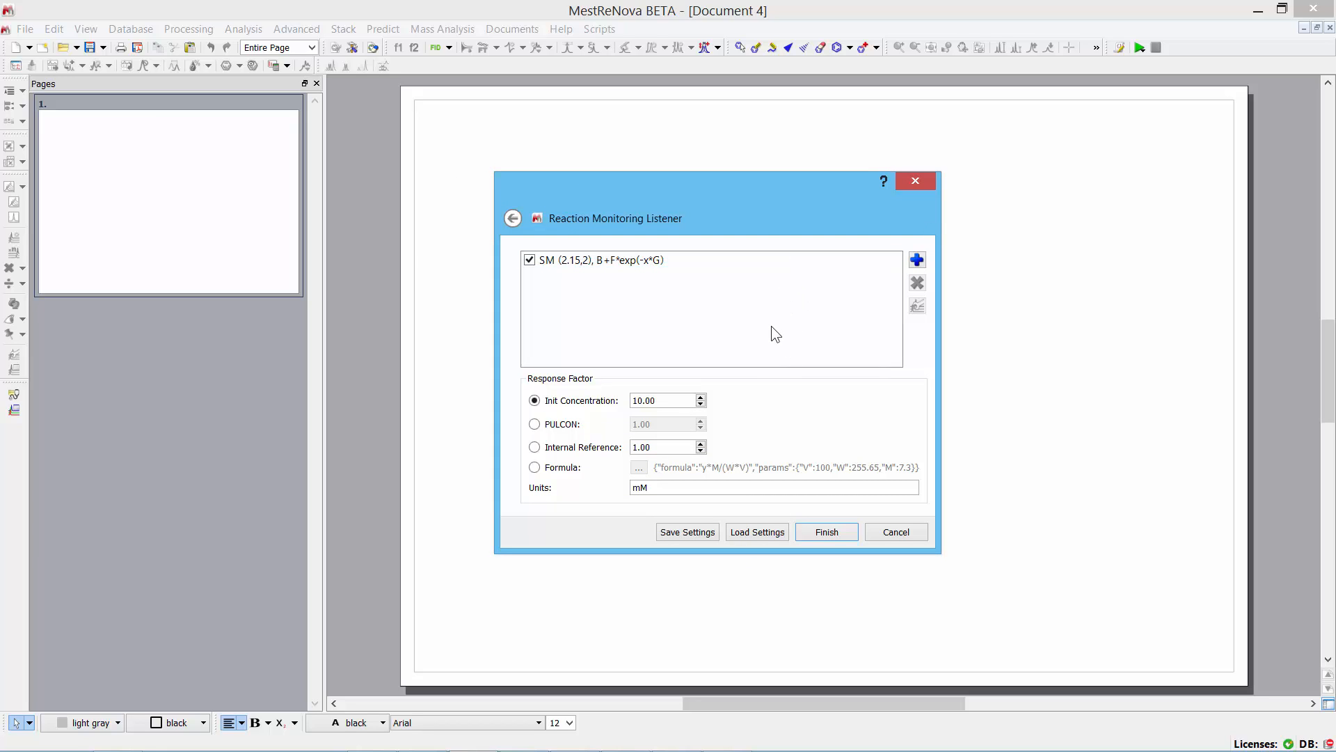
{"action": "mouse_move", "coordinate": [804, 471]}
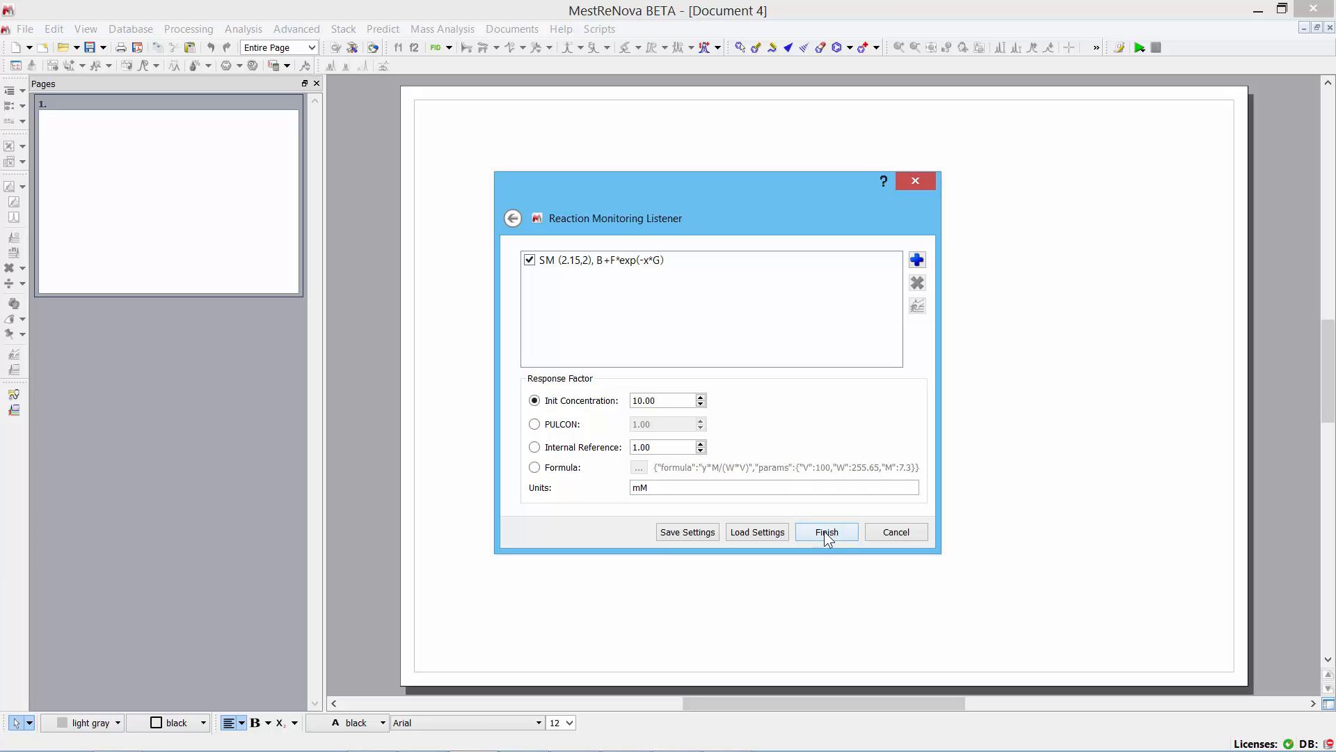
Finish the Listener setup and move the RM Listener window aside.
{"action": "left_click", "coordinate": [824, 531]}
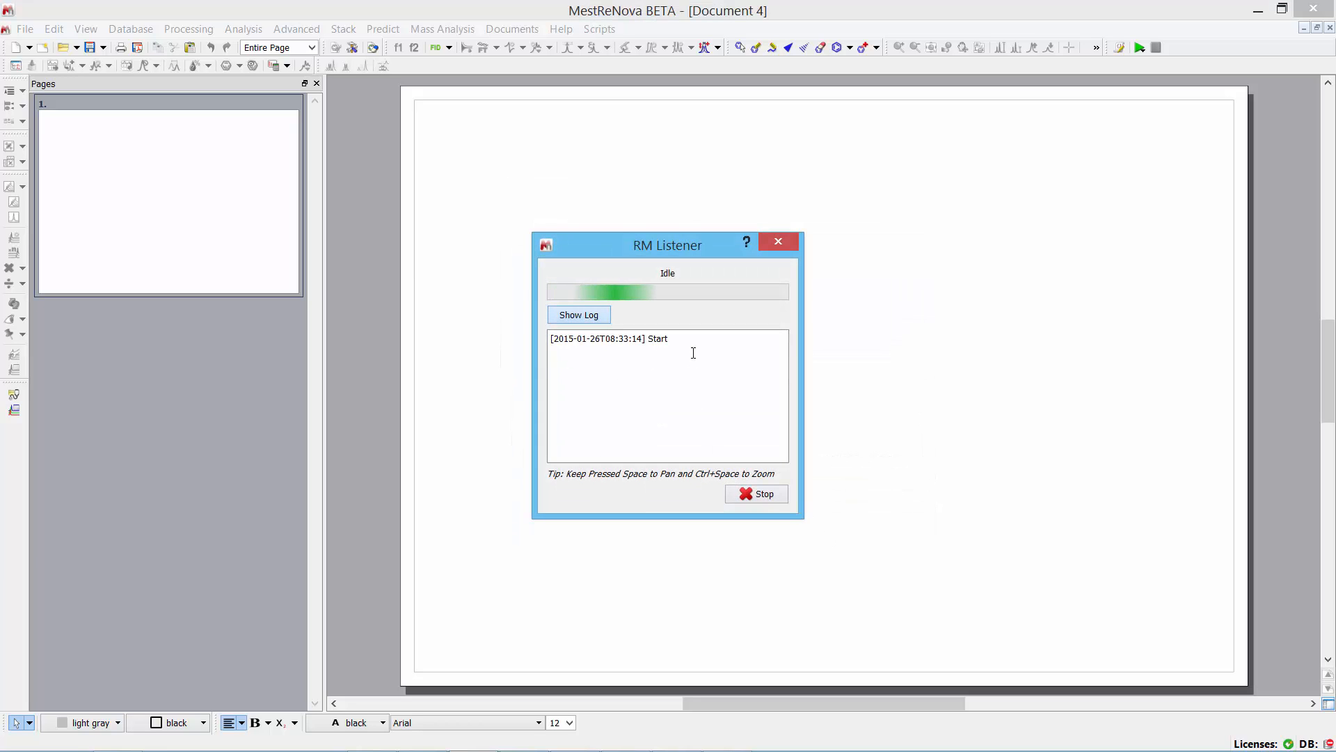
{"action": "left_click_drag", "start_coordinate": [668, 244], "coordinate": [295, 265]}
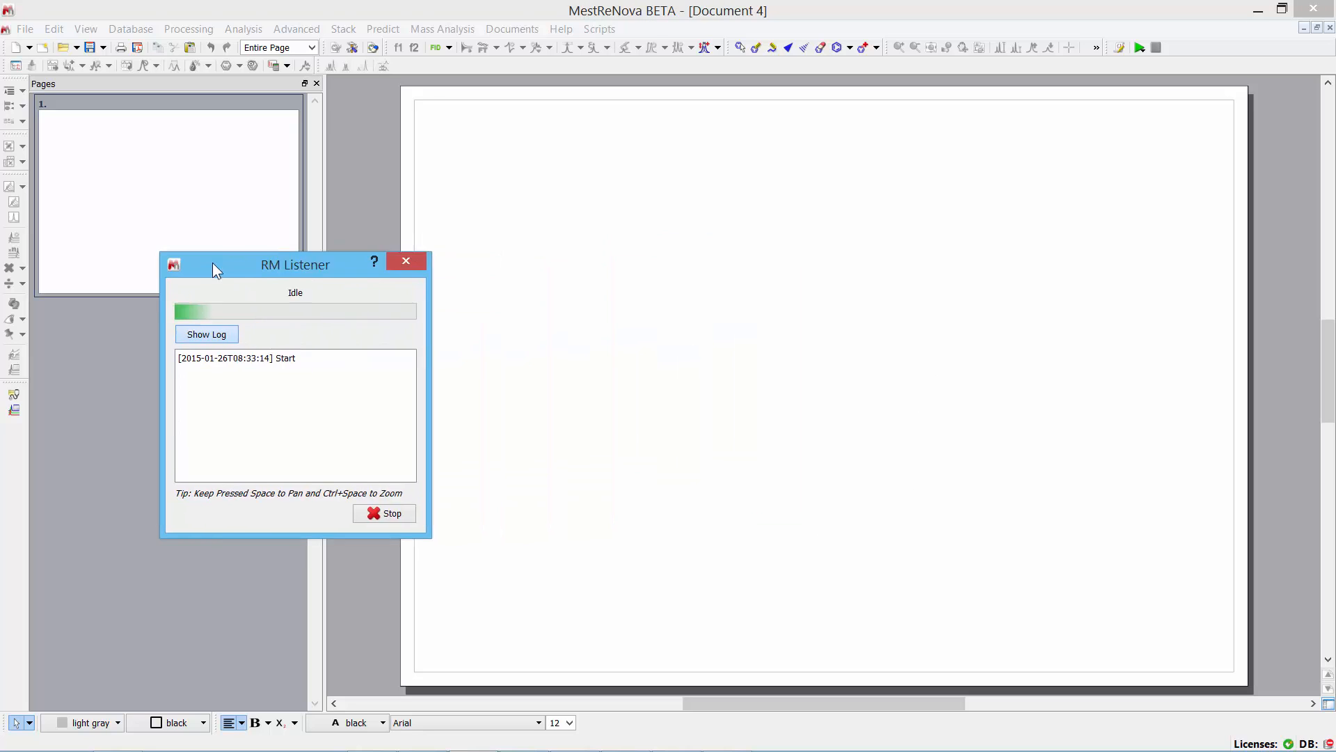
{"action": "left_click_drag", "start_coordinate": [295, 264], "coordinate": [205, 274]}
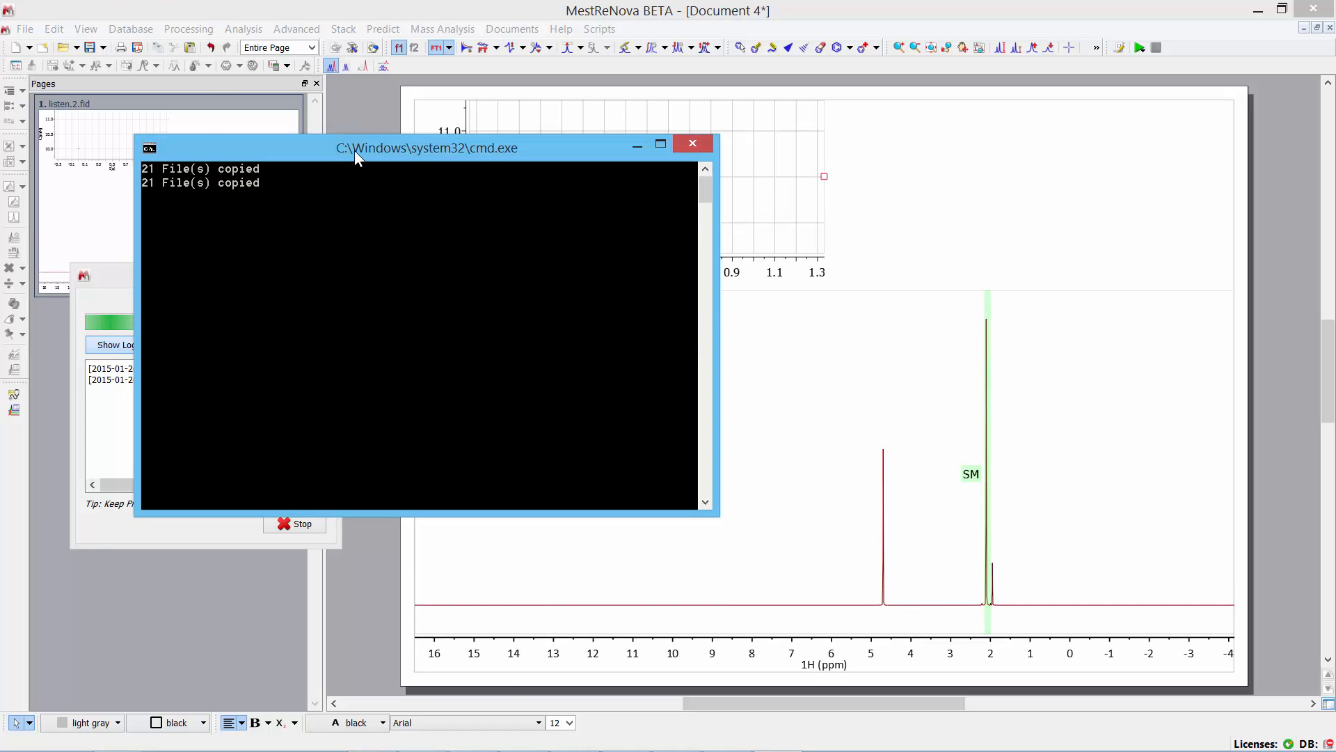
Let the listener import spectra until the below-2.0 mM alert and Calculator appear.
{"action": "left_click", "coordinate": [694, 142]}
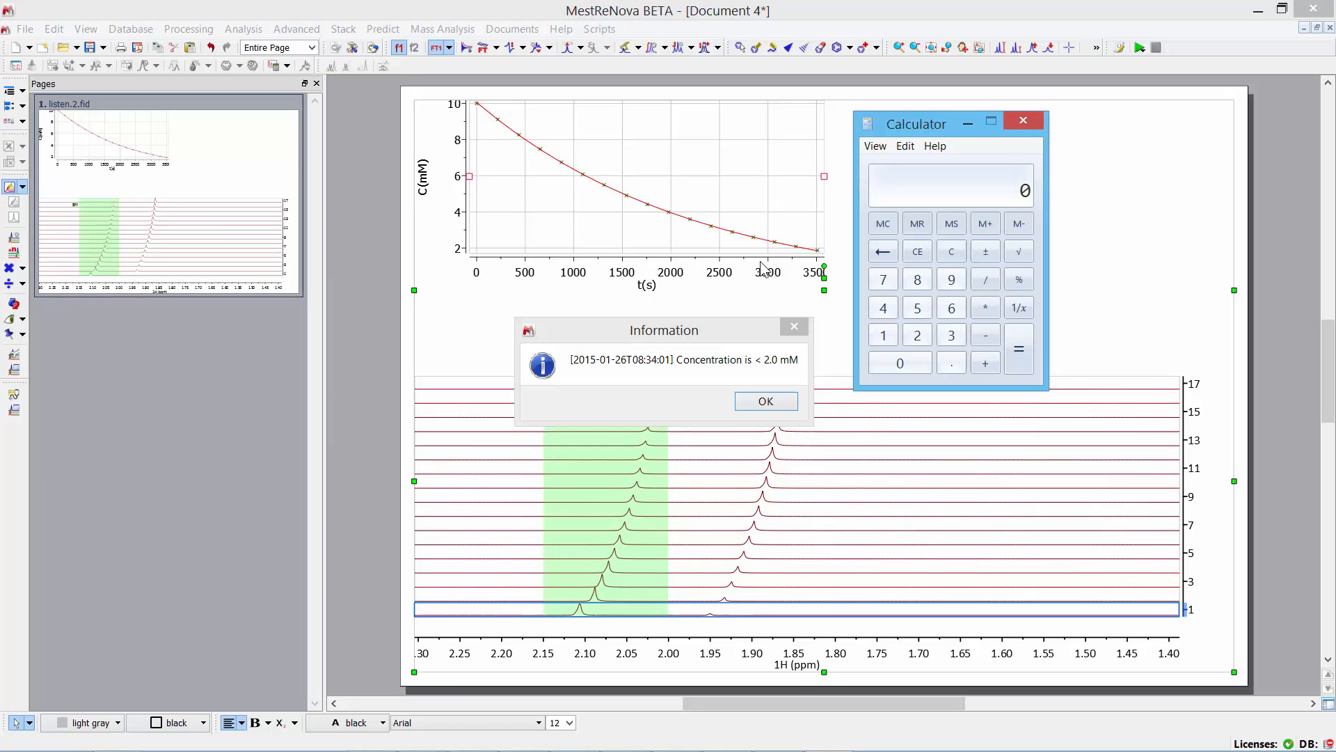
{"action": "mouse_move", "coordinate": [490, 259]}
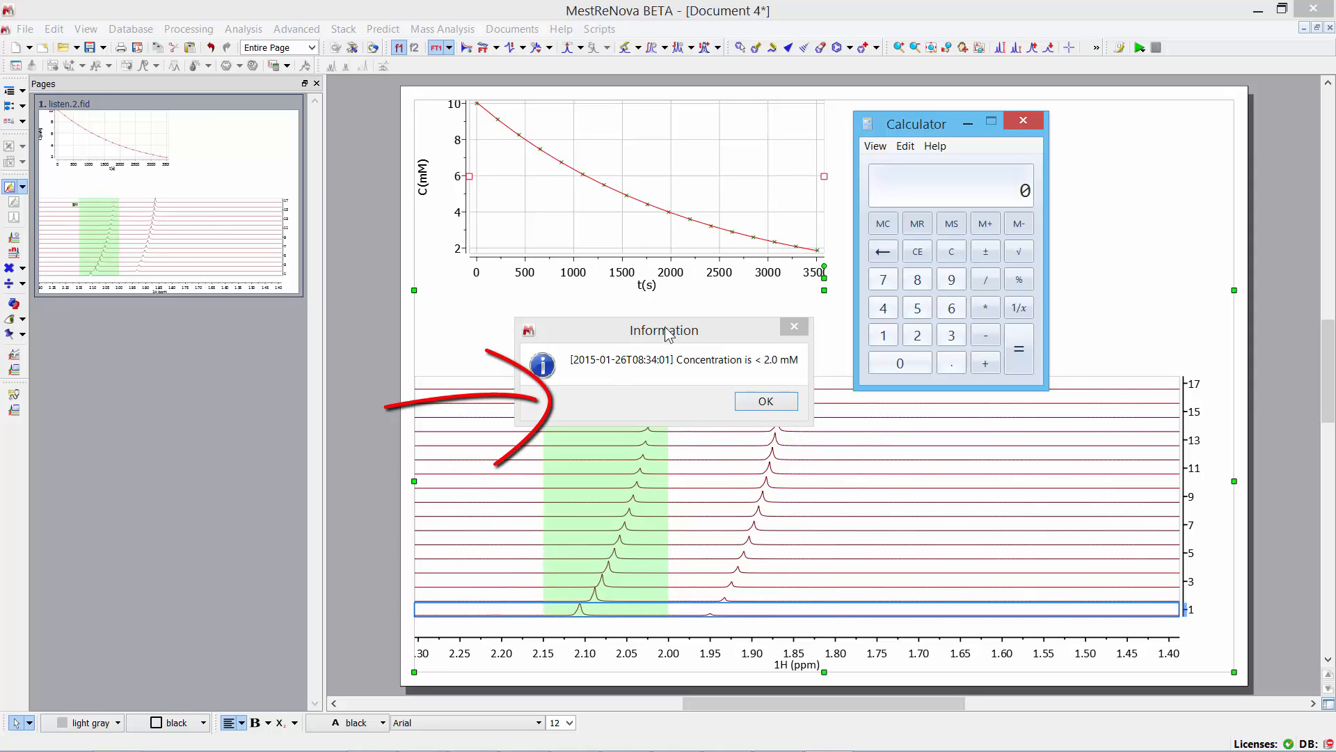
{"action": "mouse_move", "coordinate": [687, 380]}
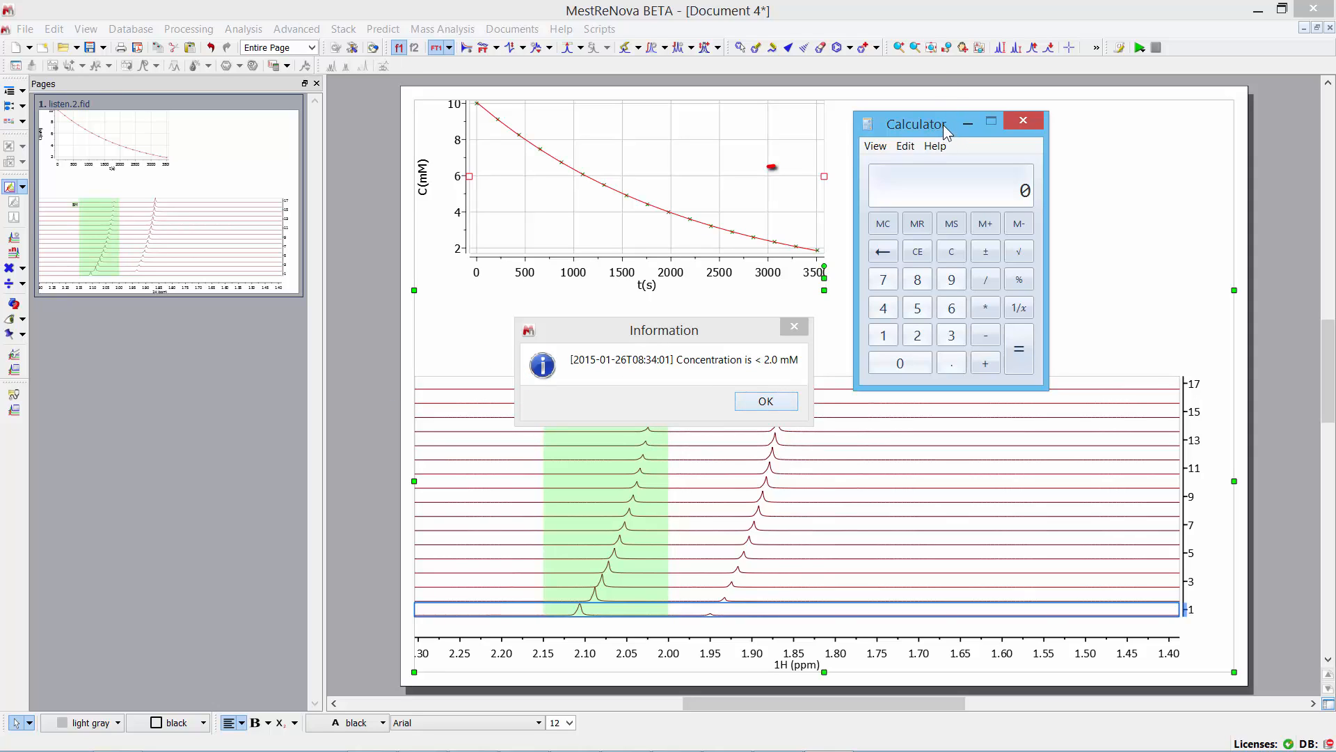
Close the Calculator launched by the concentration trigger.
{"action": "left_click_drag", "start_coordinate": [767, 166], "coordinate": [937, 136]}
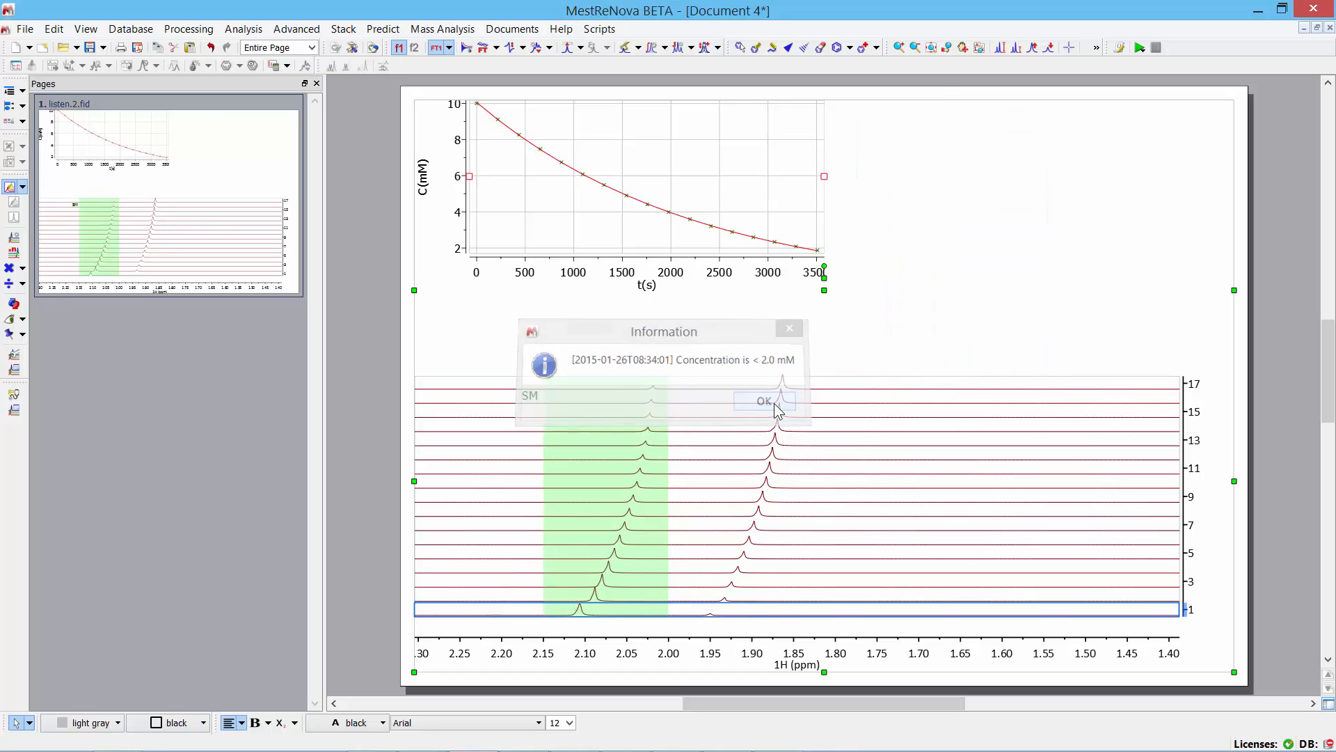
Dismiss the below-2.0 mM concentration information message with OK.
{"action": "left_click", "coordinate": [763, 401]}
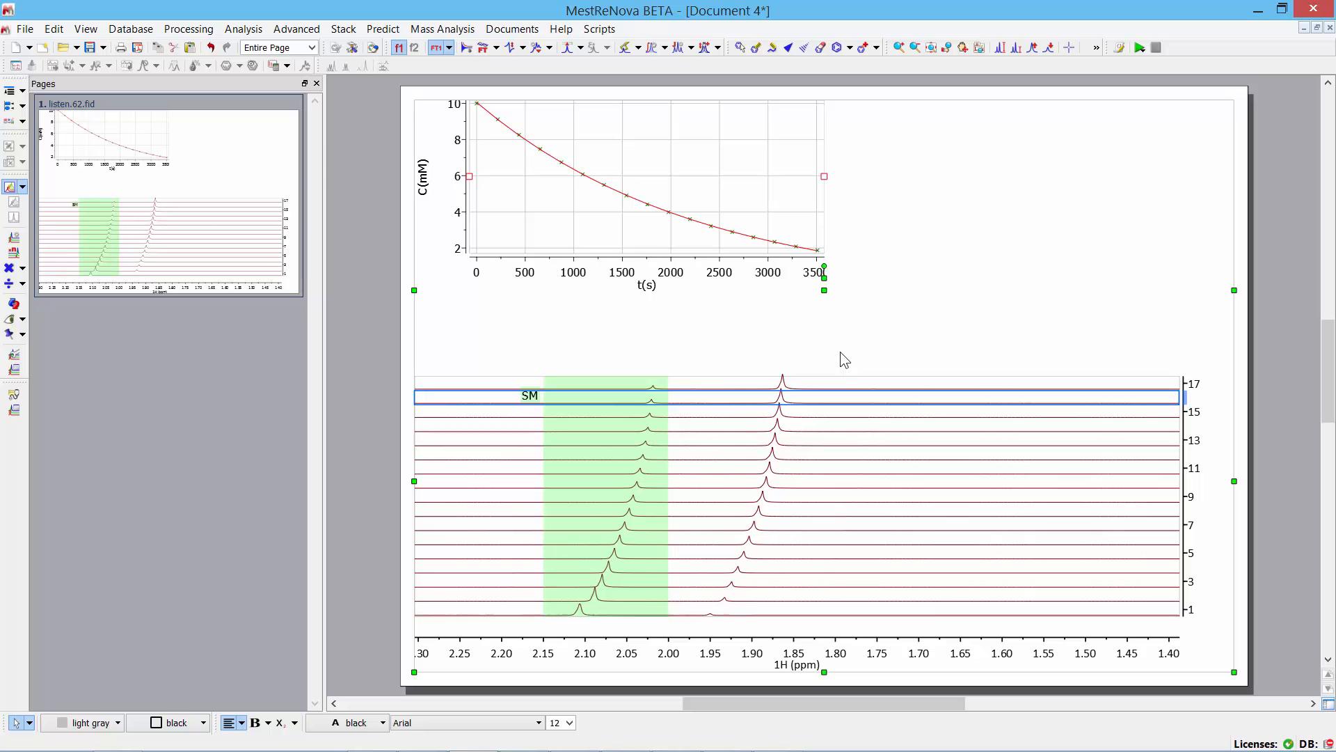
{"action": "mouse_move", "coordinate": [951, 233]}
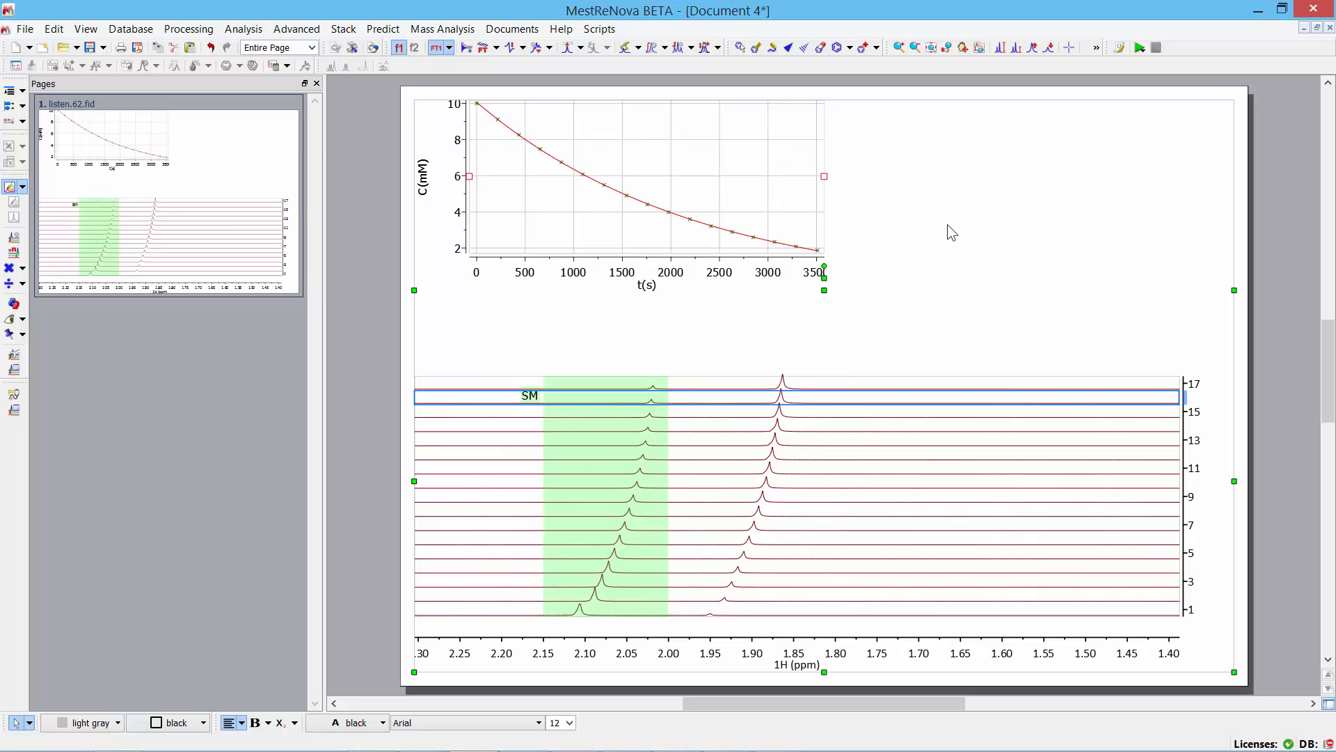